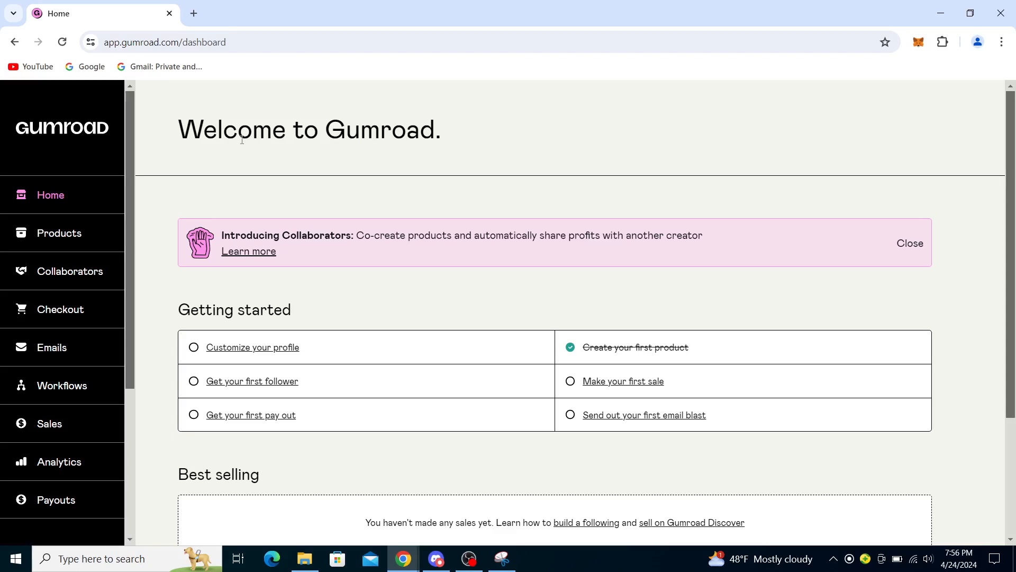
mouse_move(393, 202)
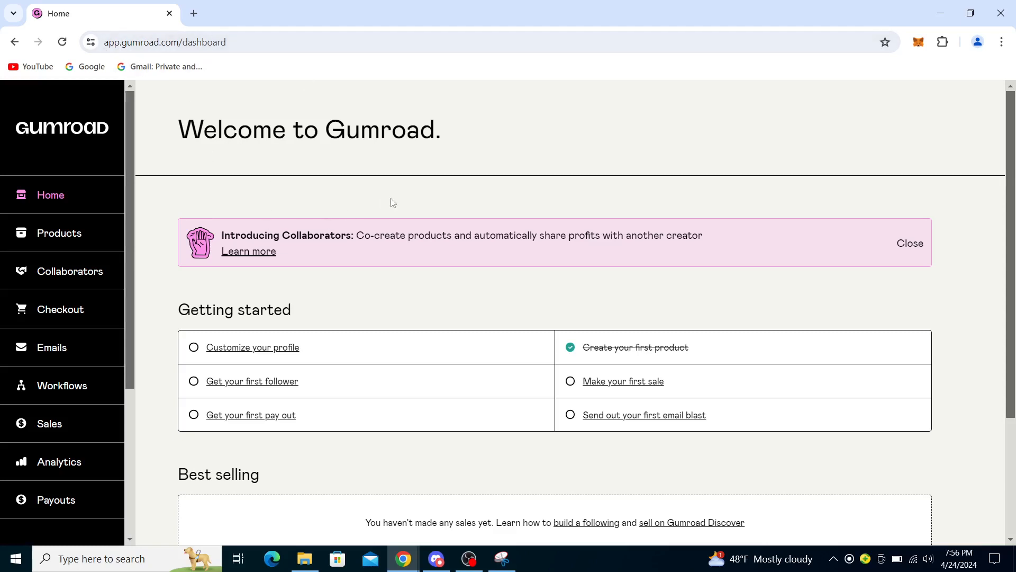
mouse_move(797, 172)
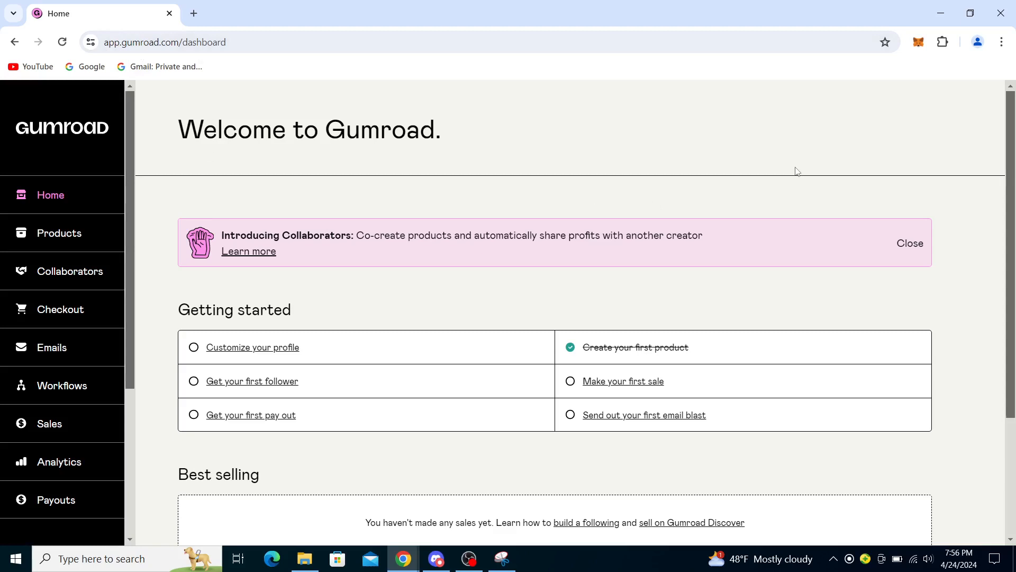
mouse_move(919, 148)
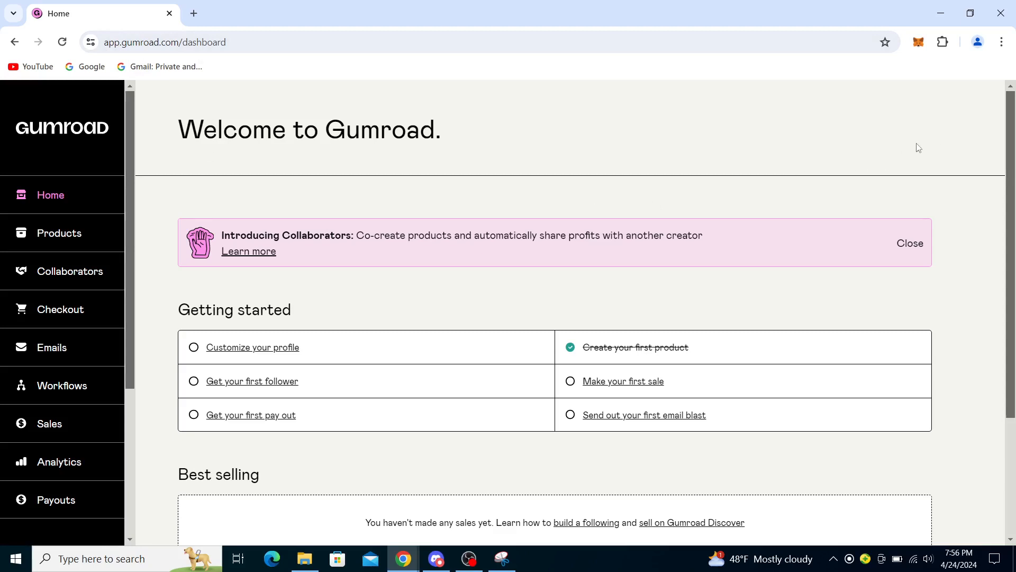
mouse_move(958, 152)
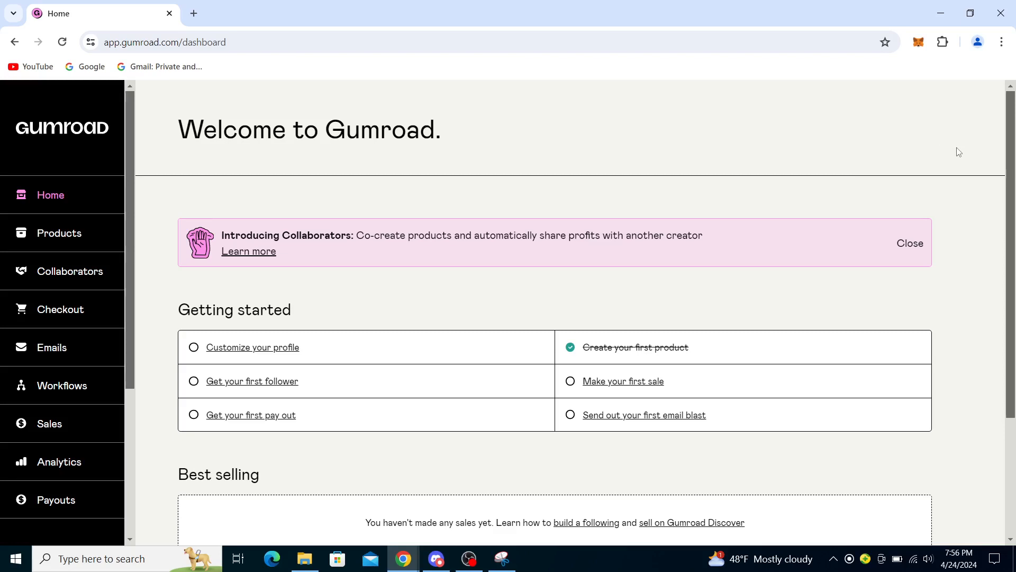
mouse_move(897, 151)
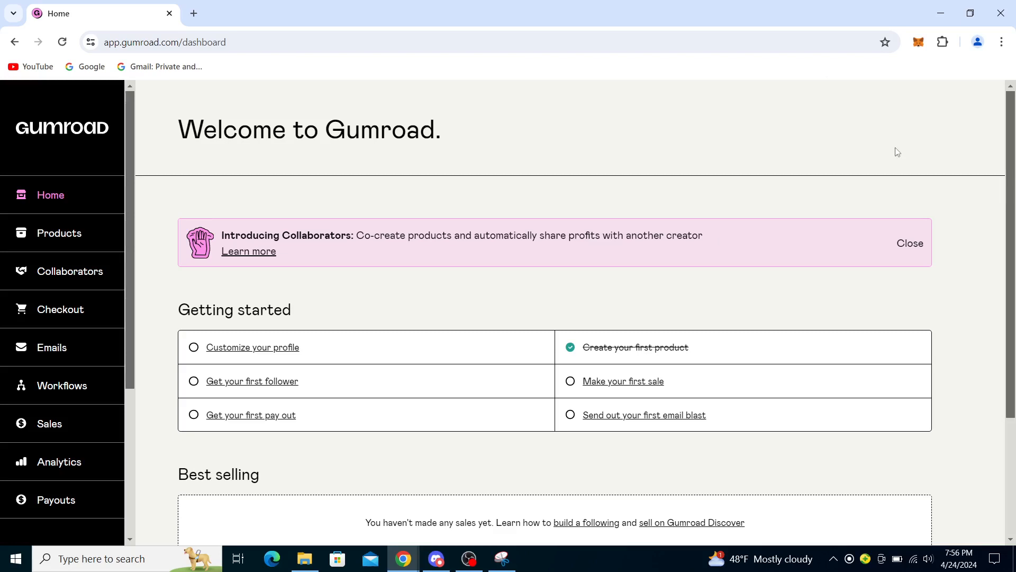
mouse_move(348, 182)
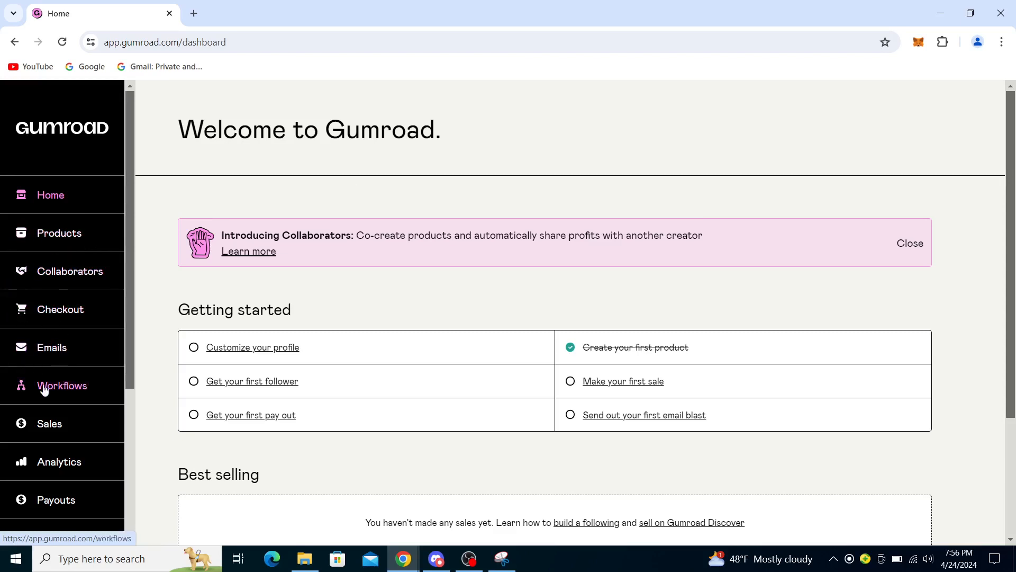
mouse_move(87, 445)
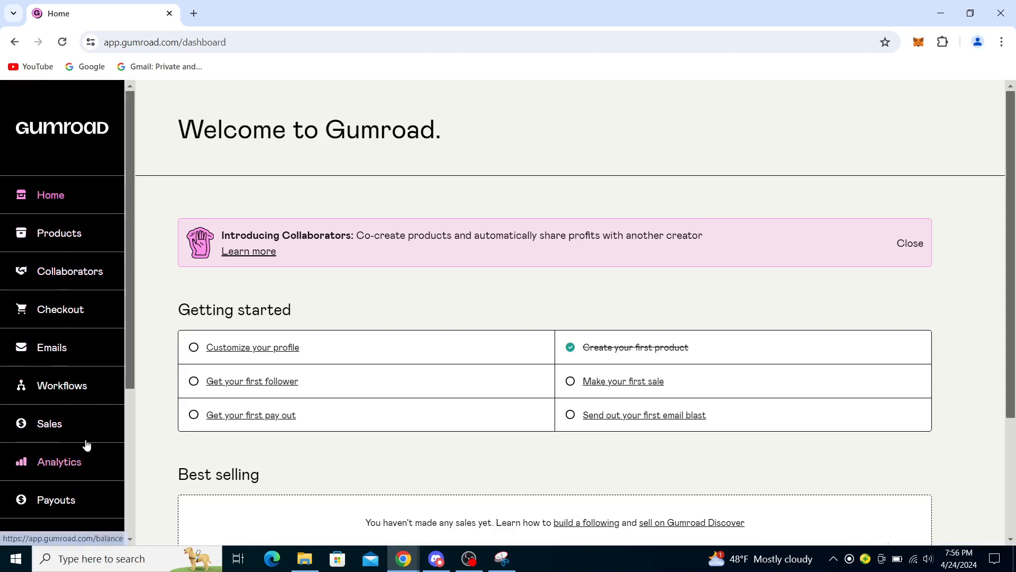
mouse_move(58, 236)
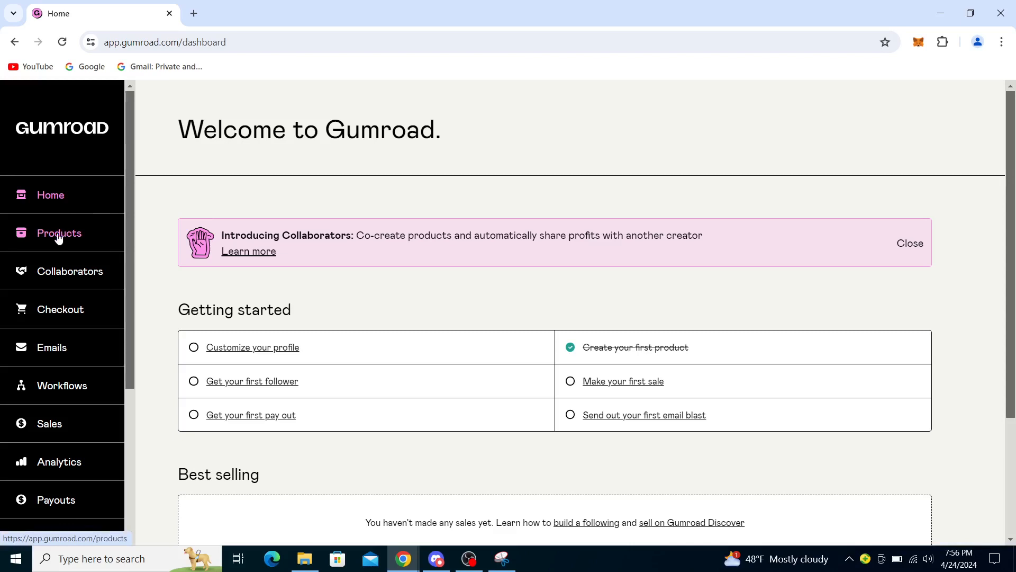
- Go to the Products page listing the course, book and gums products
left_click(58, 232)
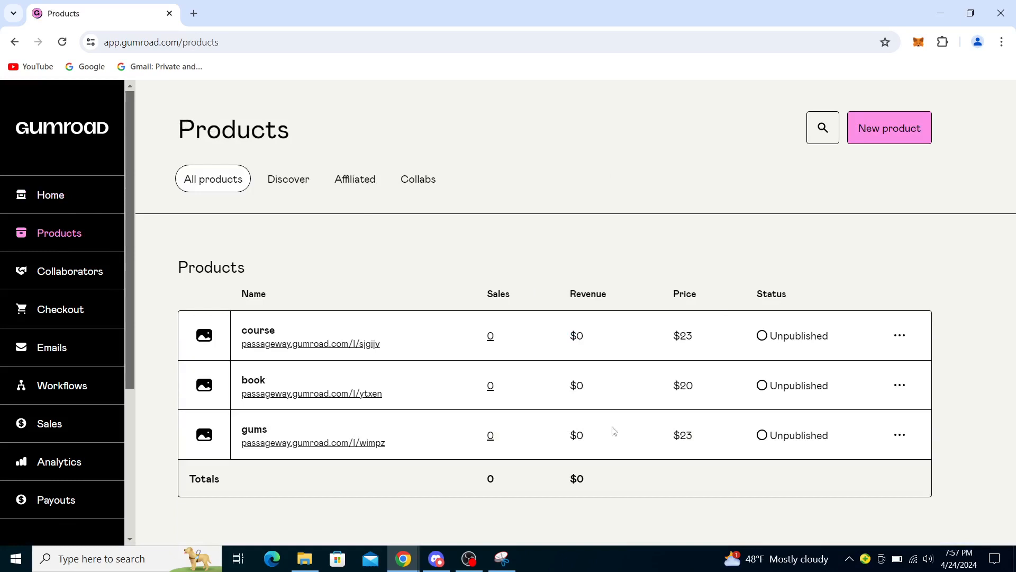
mouse_move(751, 342)
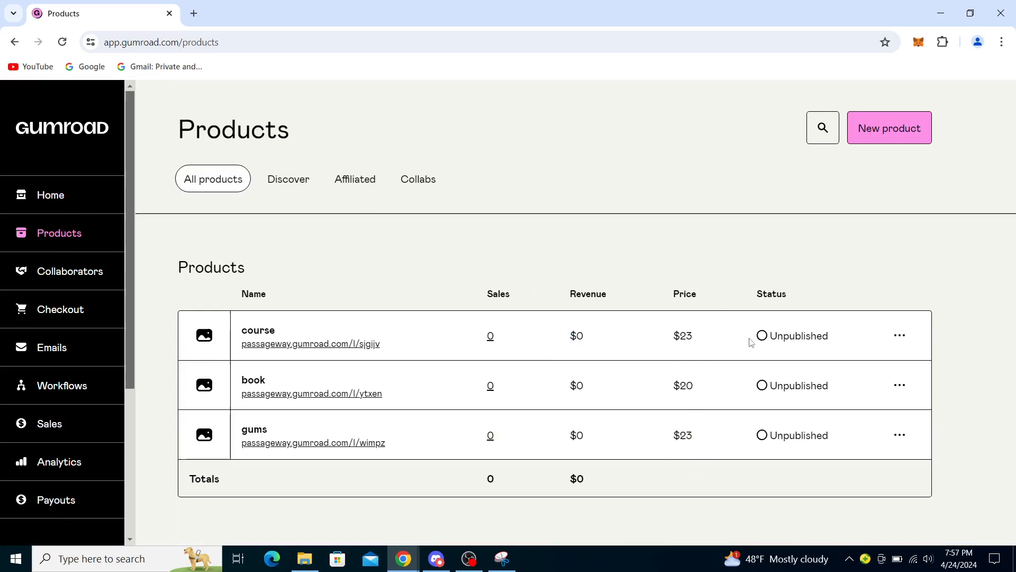
mouse_move(617, 272)
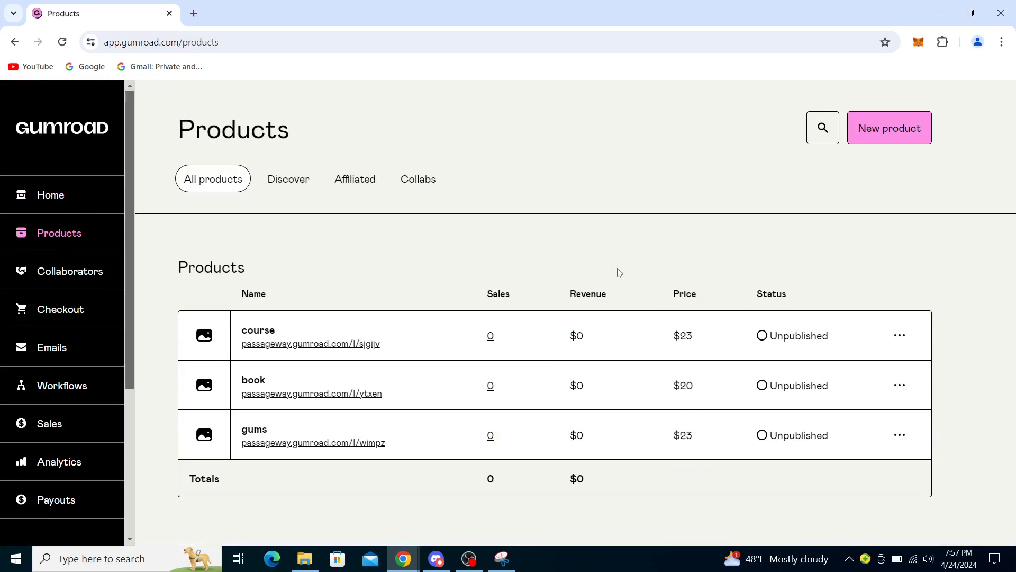
mouse_move(522, 494)
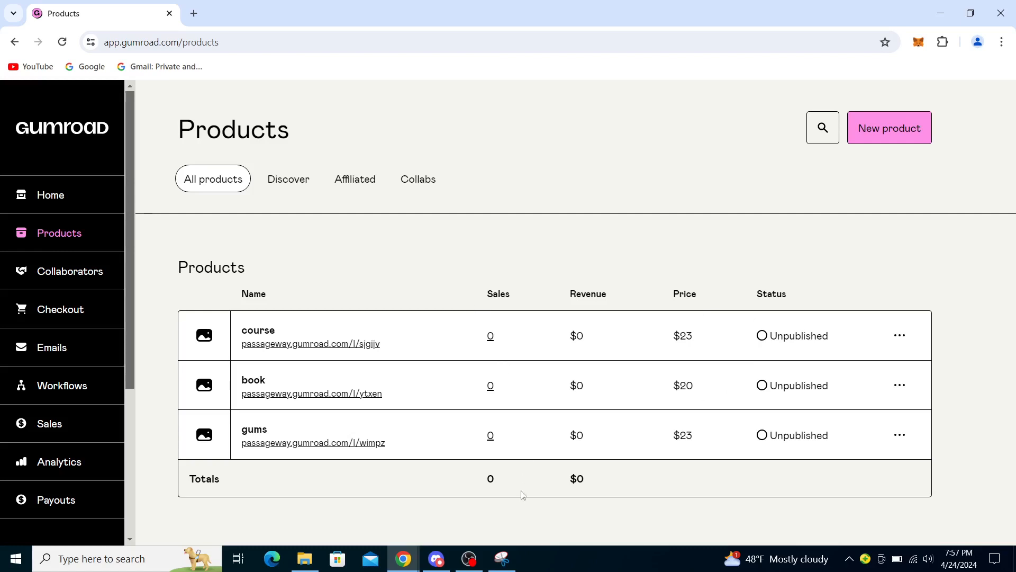
mouse_move(598, 427)
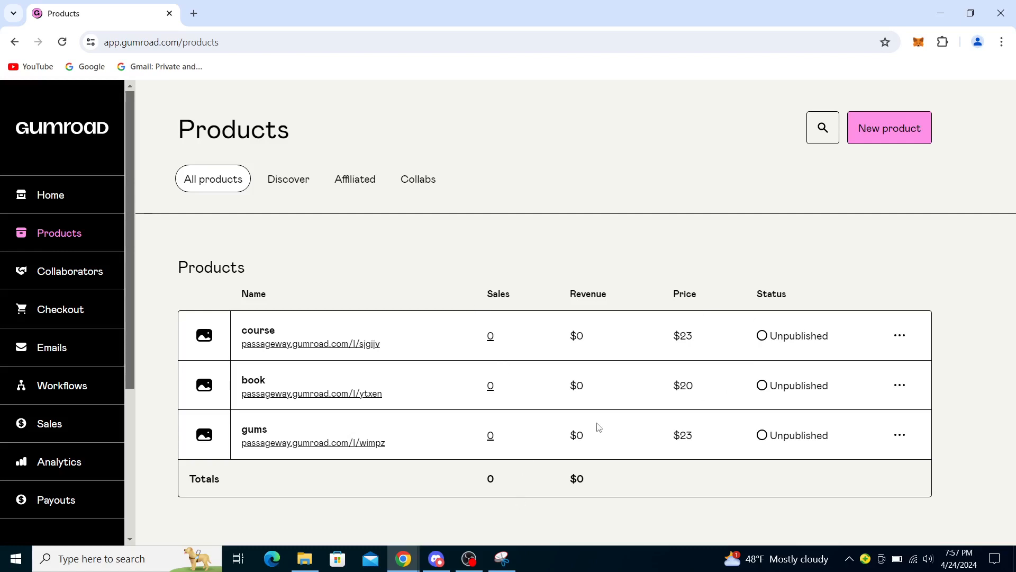
mouse_move(900, 338)
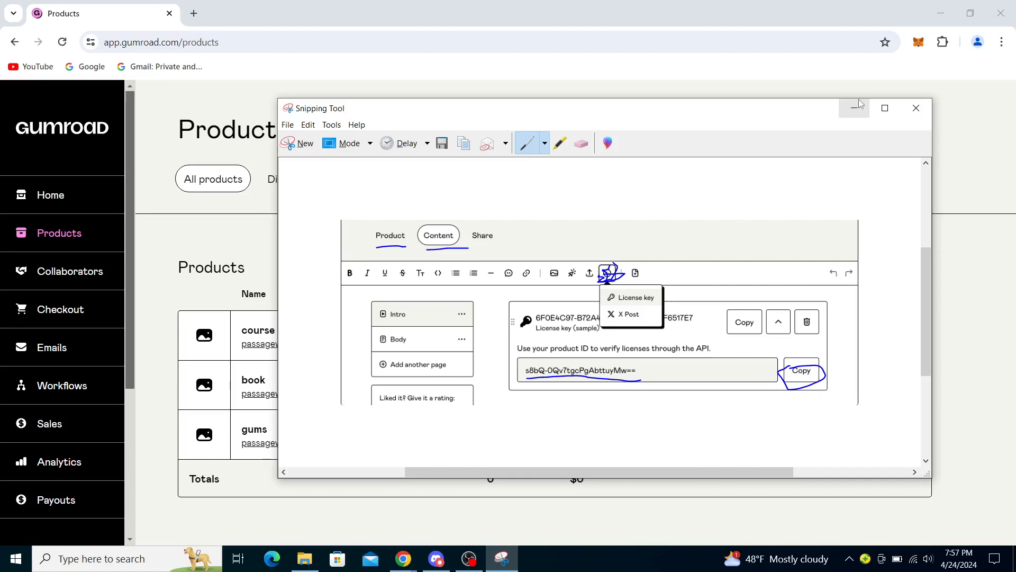
- Minimize the annotated snip and return to the Welcome to Gumroad dashboard
left_click(854, 108)
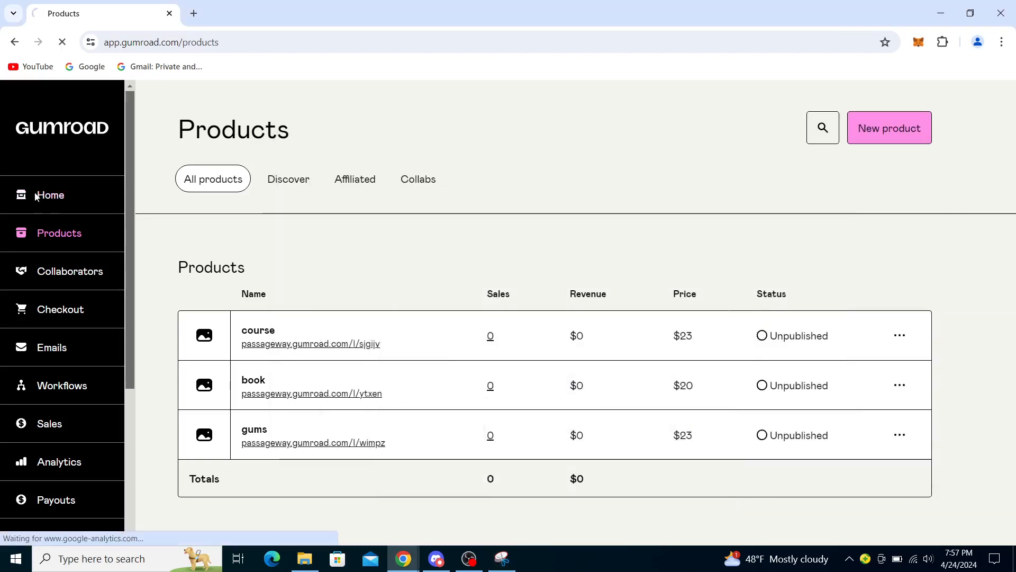
left_click(48, 195)
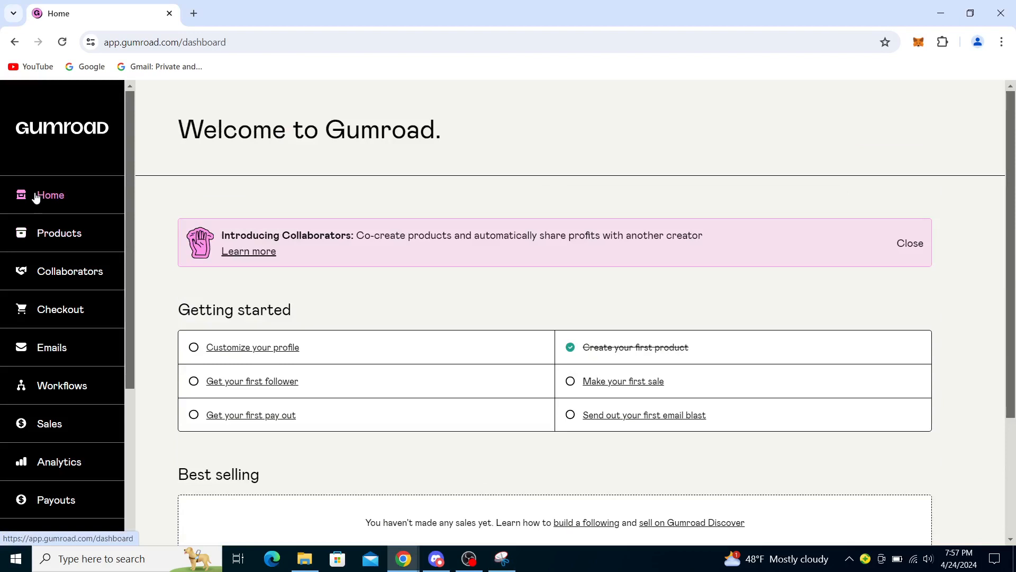